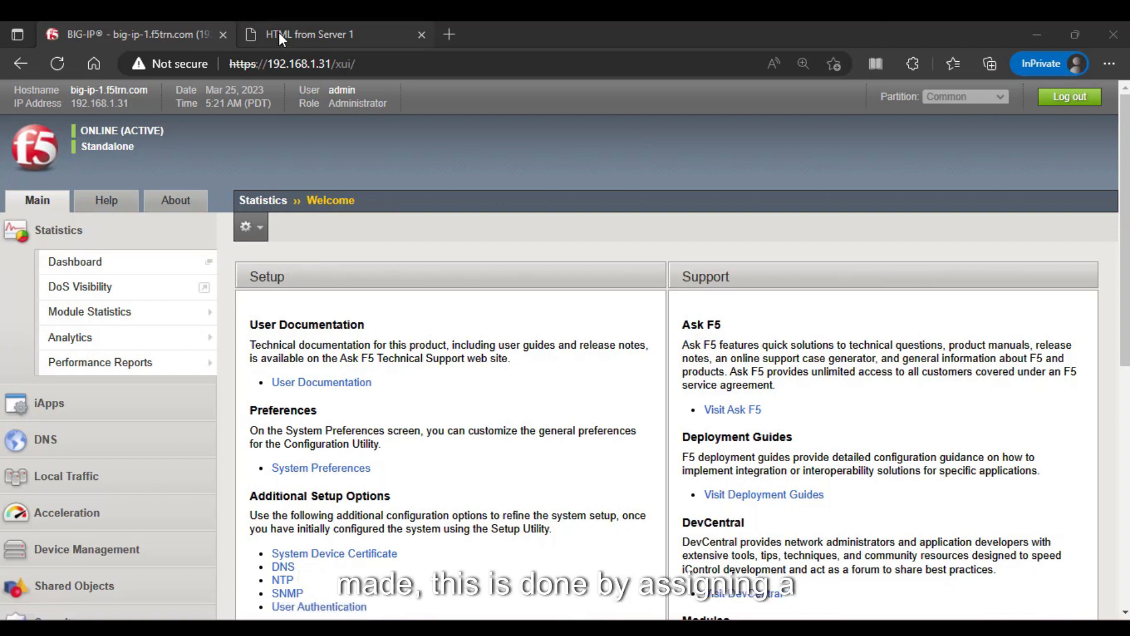
Confirm the test page at 10.10.1.100 comes from Server 1, then expand Local Traffic toward Profiles > Persistence.
click(310, 34)
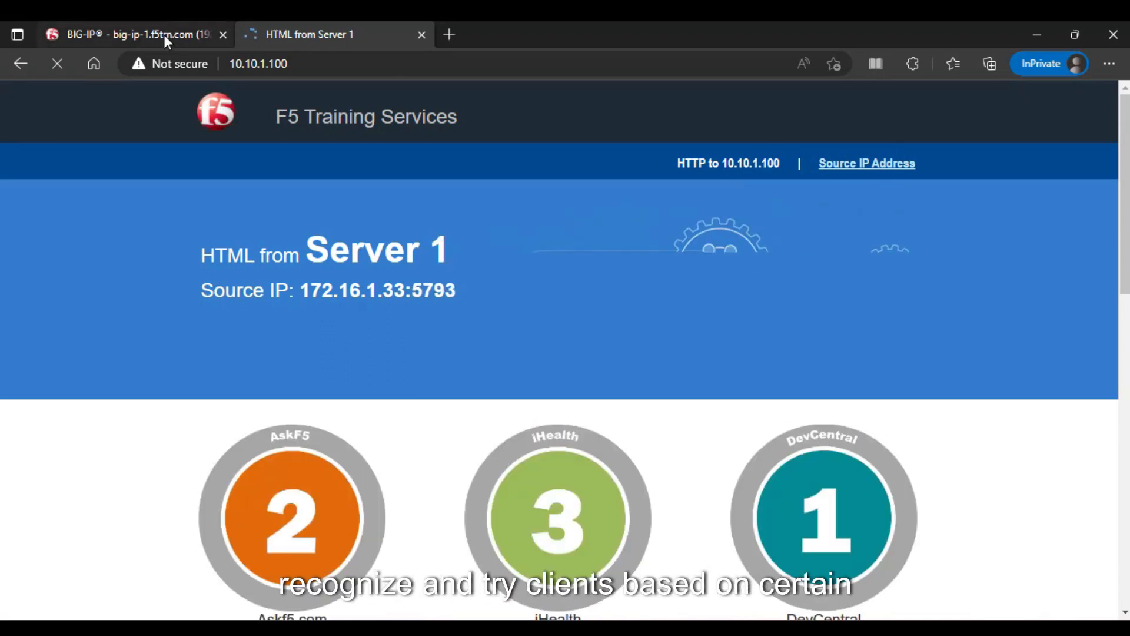
click(130, 34)
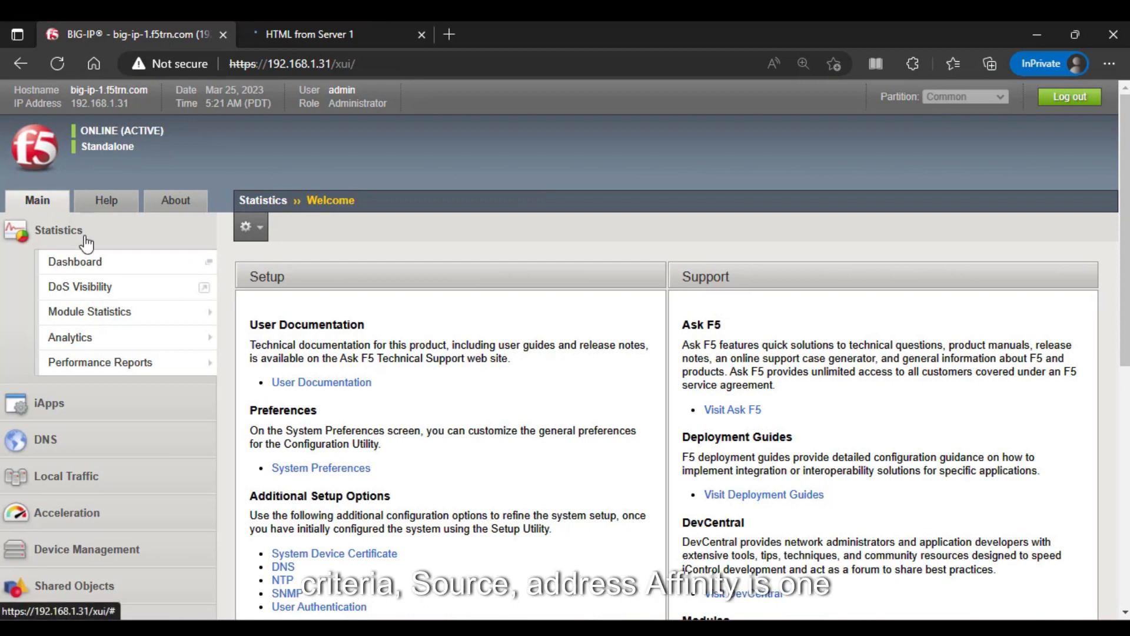
click(59, 229)
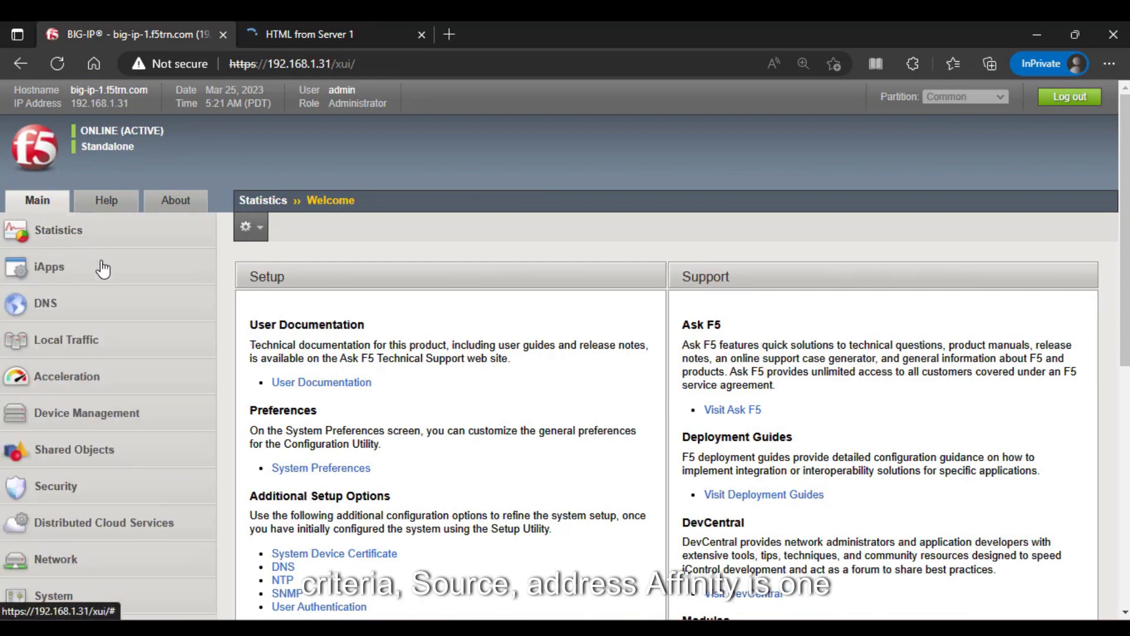
click(66, 339)
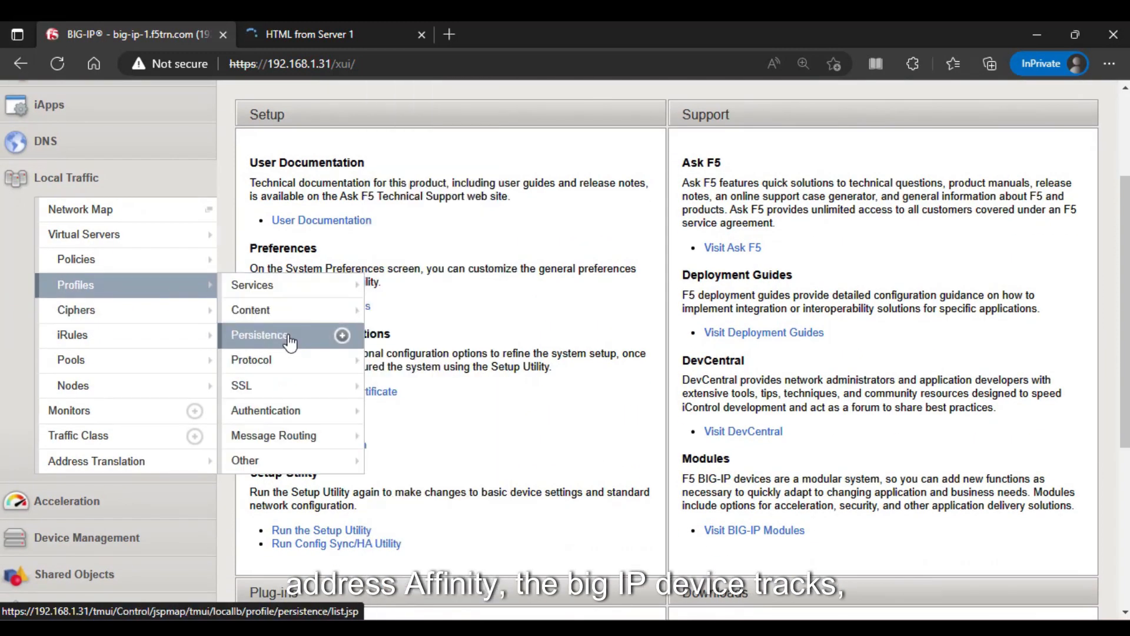
View the persistence profile list including source_addr, then reload the test page now answered by Server 2.
click(259, 335)
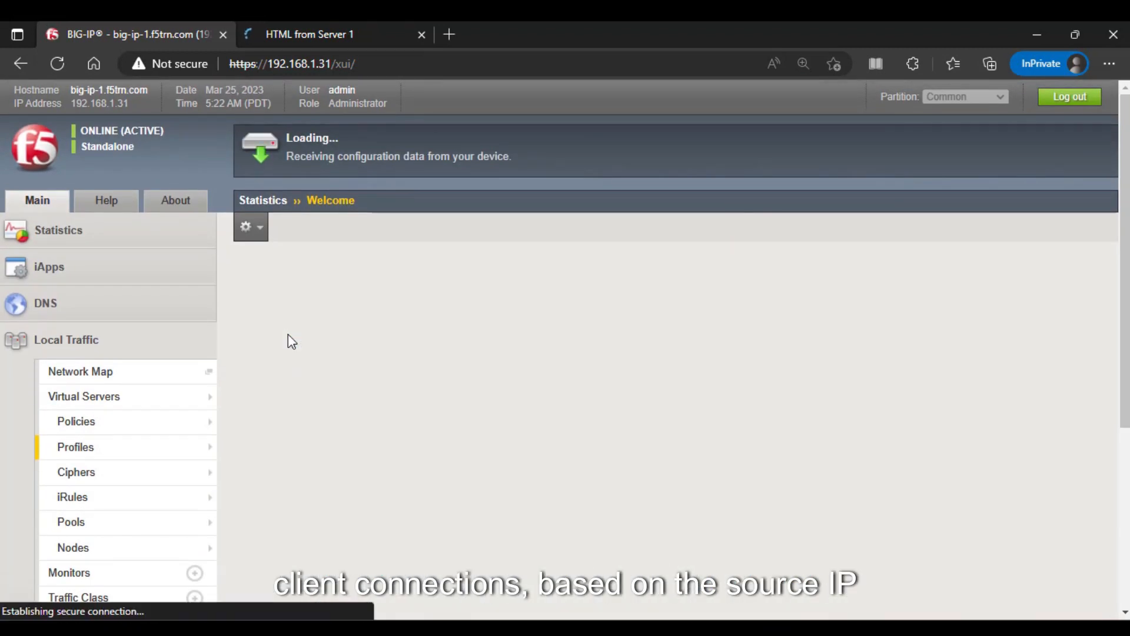
click(75, 447)
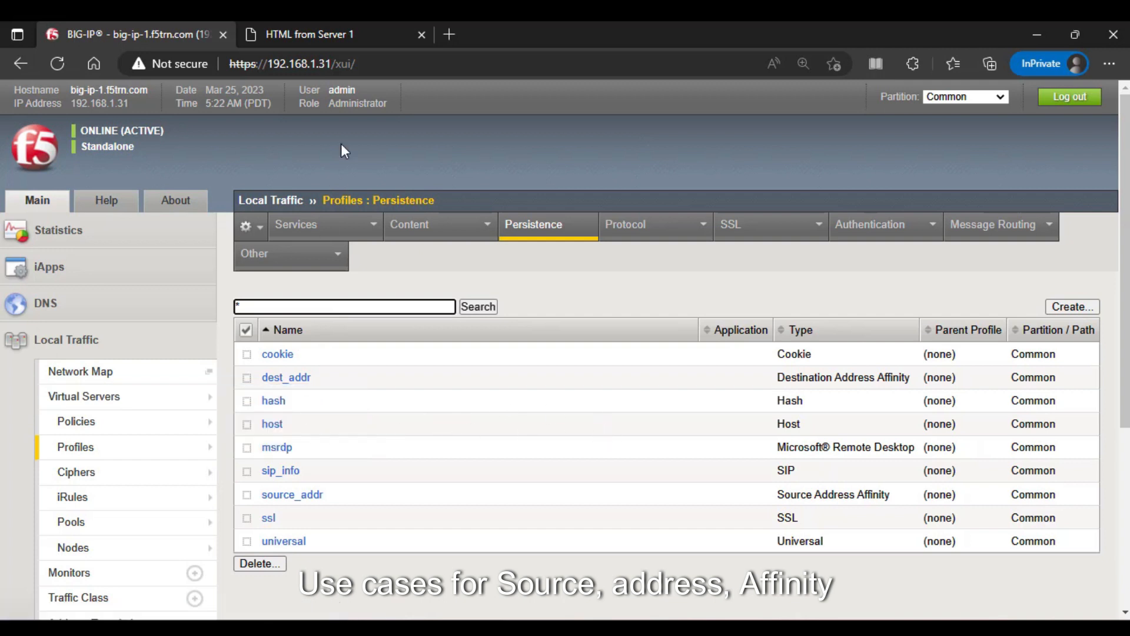
click(310, 34)
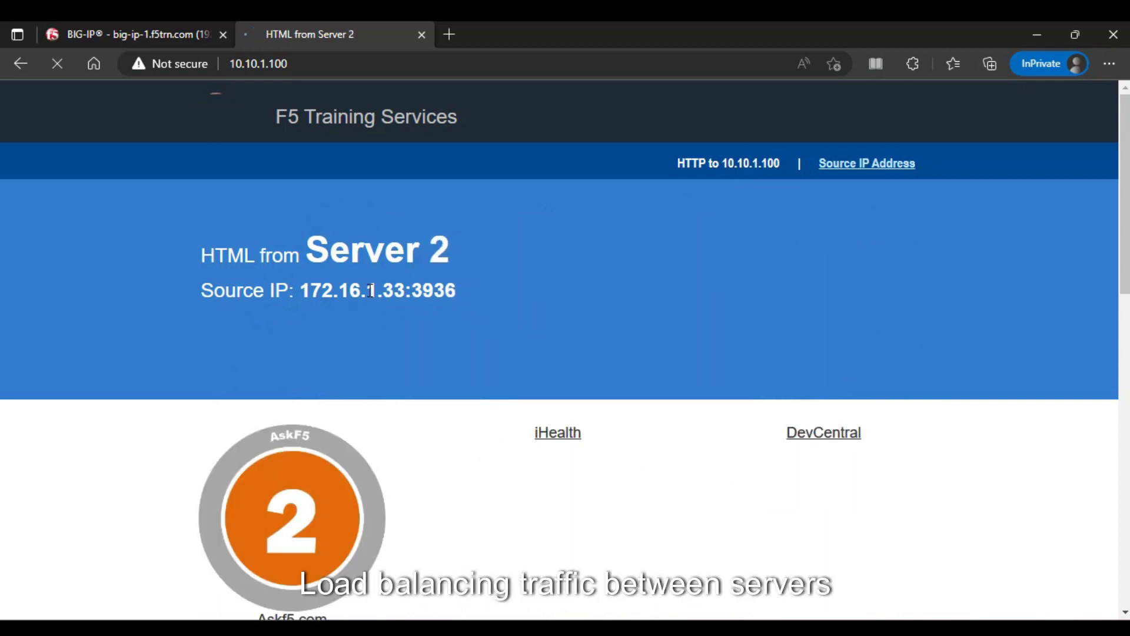
Return to the BIG-IP persistence profile list and reveal the create option under Profiles > Persistence.
click(130, 34)
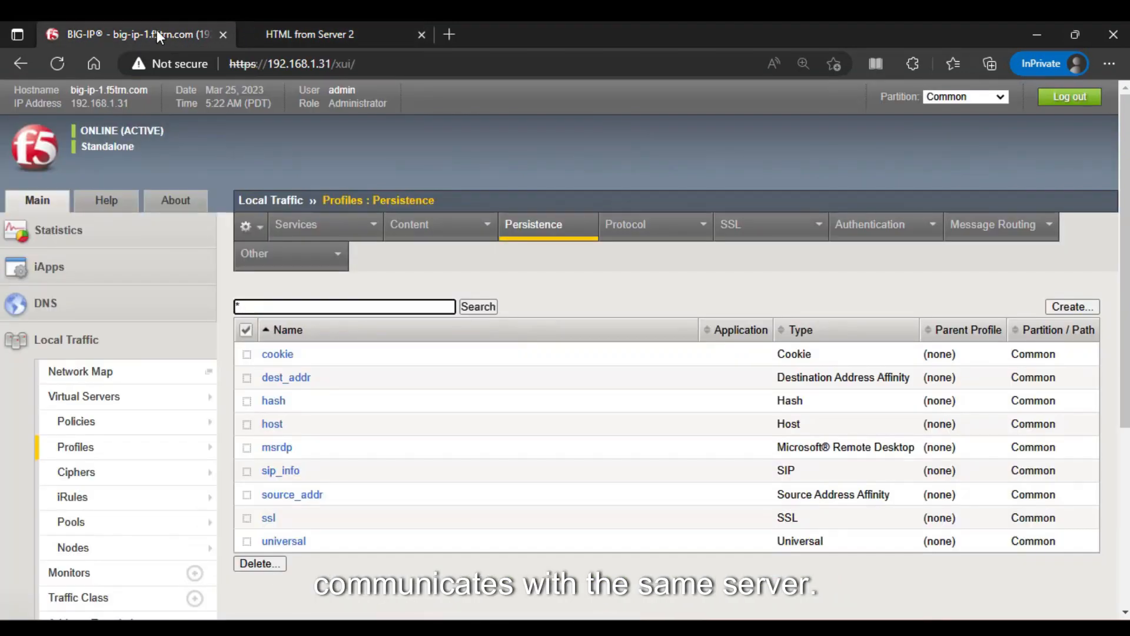
click(76, 448)
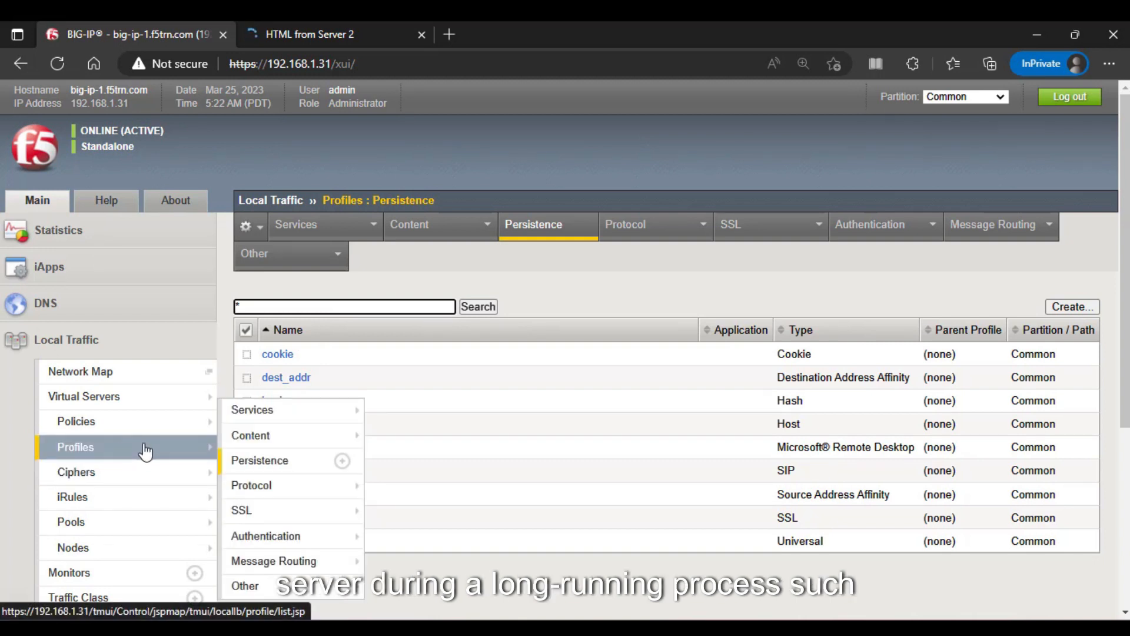
mouse_move(213, 445)
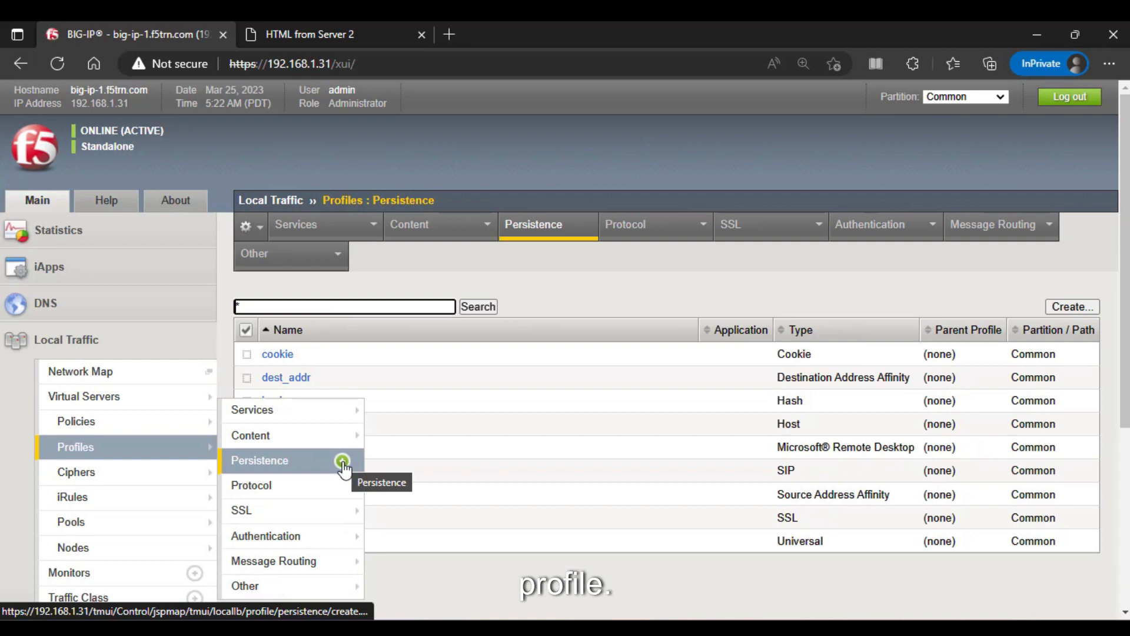
Create a persistence profile named new-Source-affinity with persistence type Source Address Affinity.
click(1071, 306)
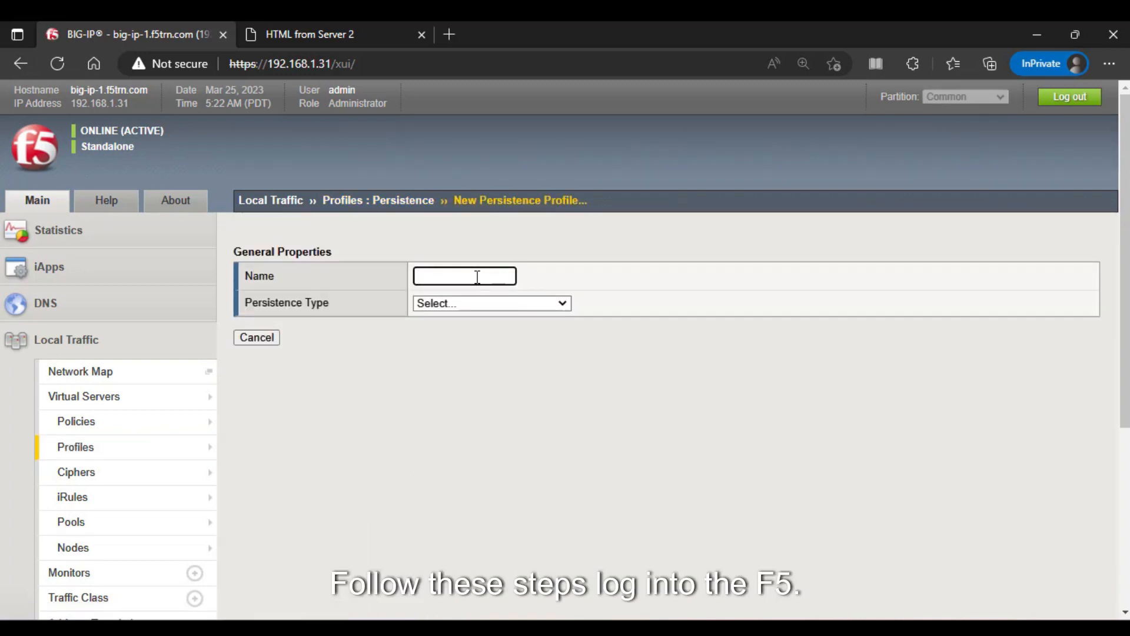
text(new)
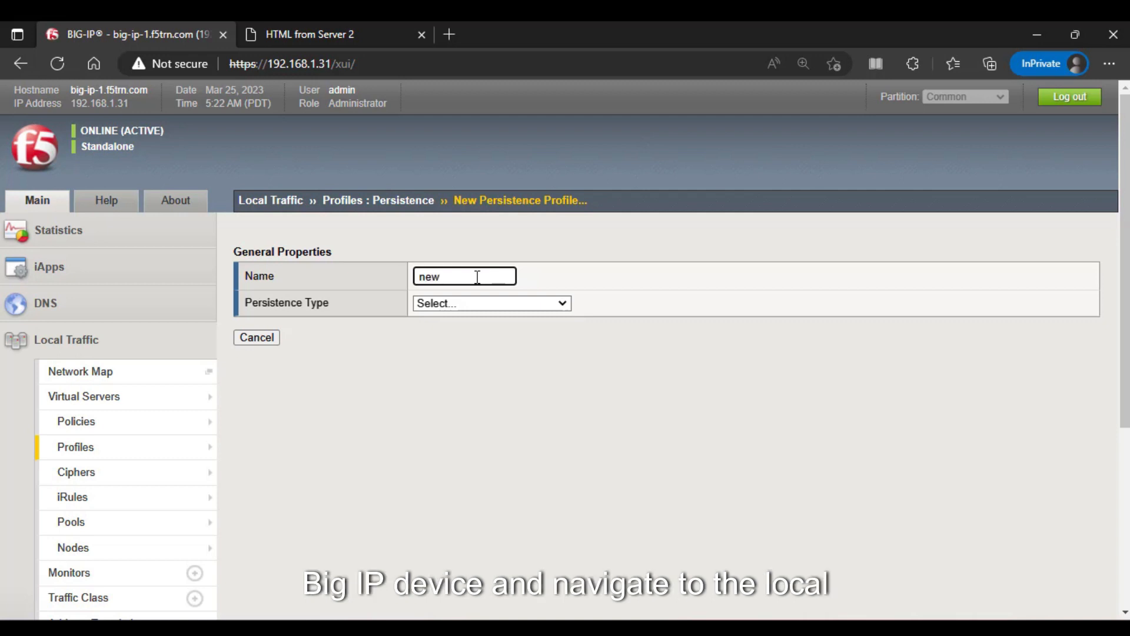
text(-Source)
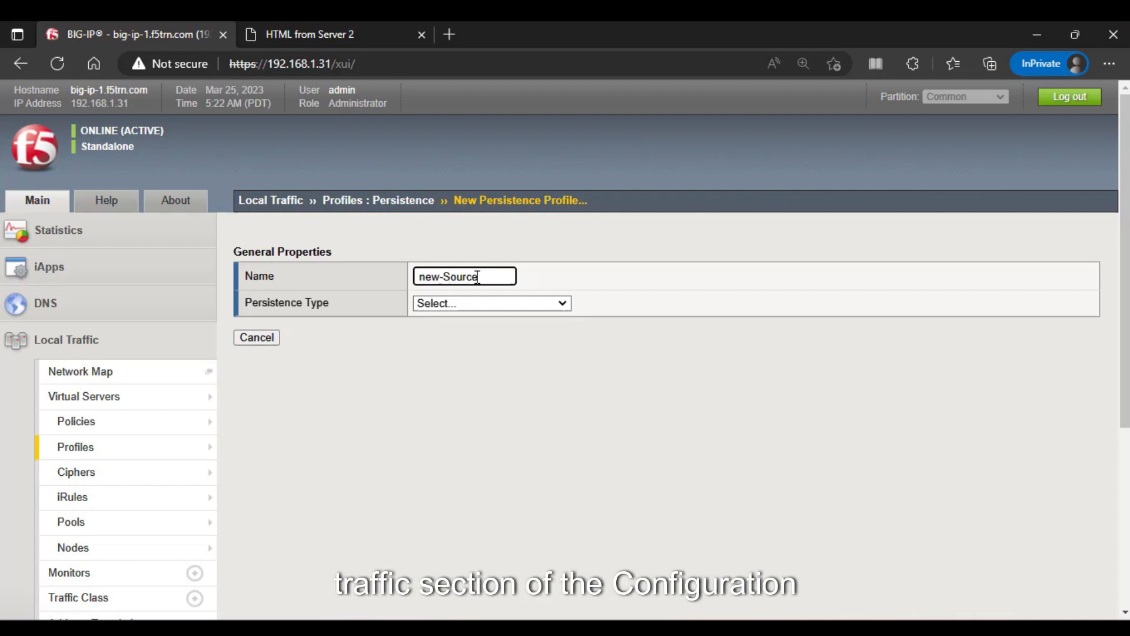
text(-affinity)
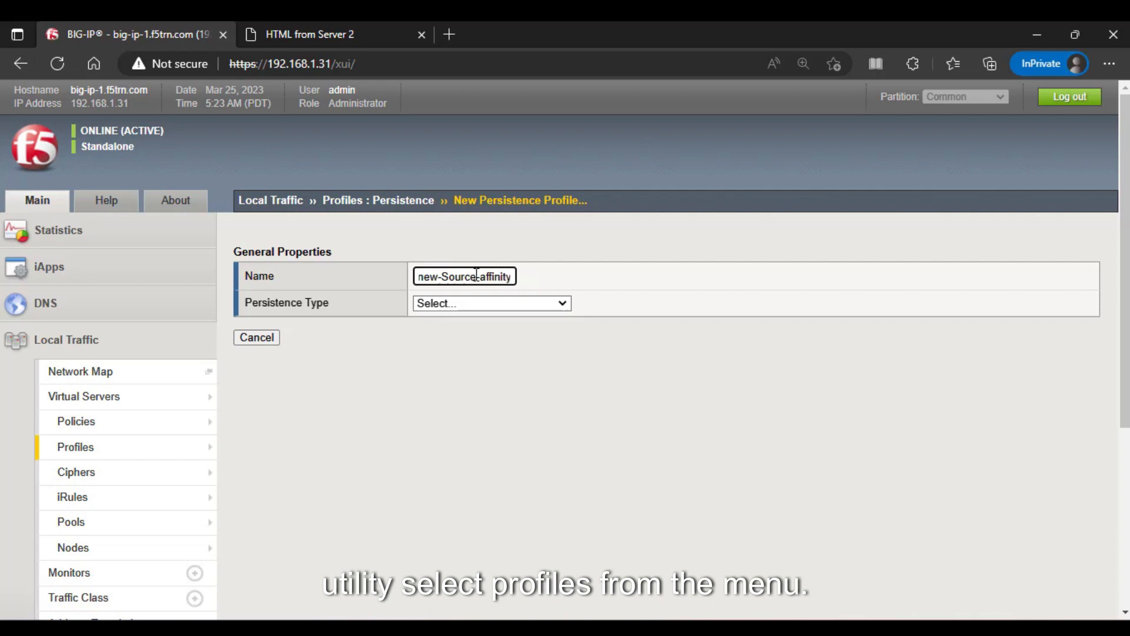
click(490, 302)
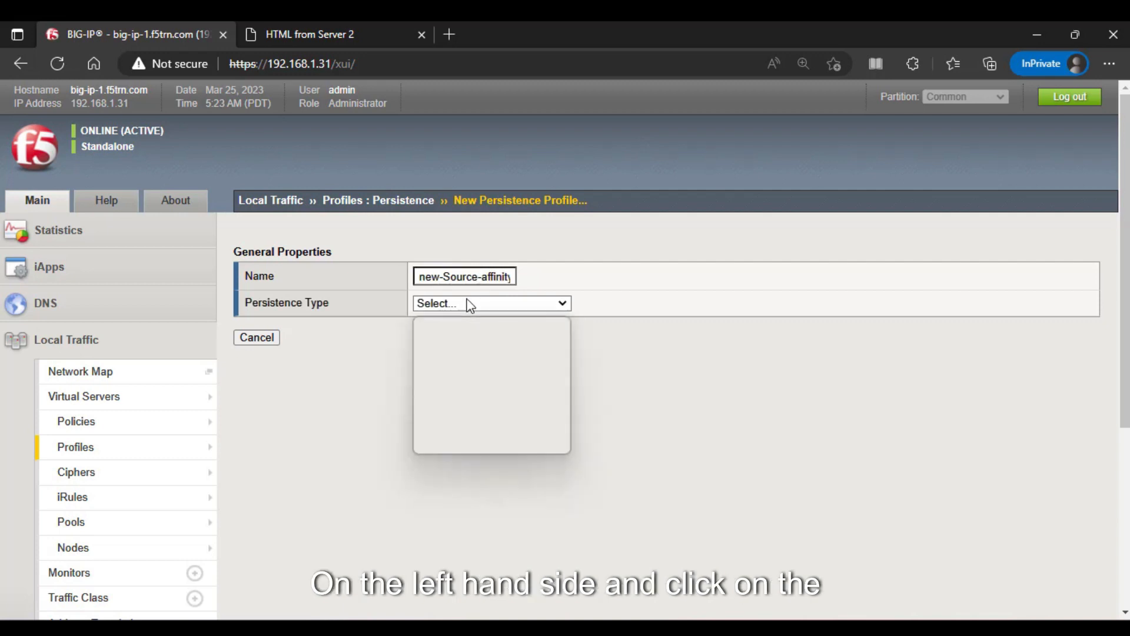
click(490, 303)
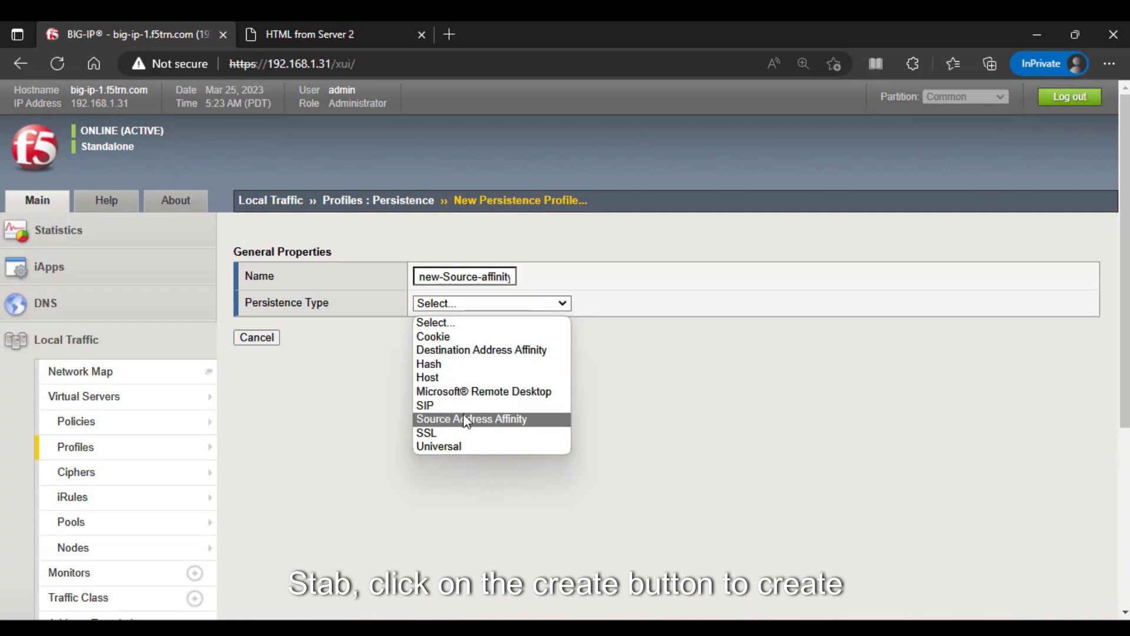
click(471, 419)
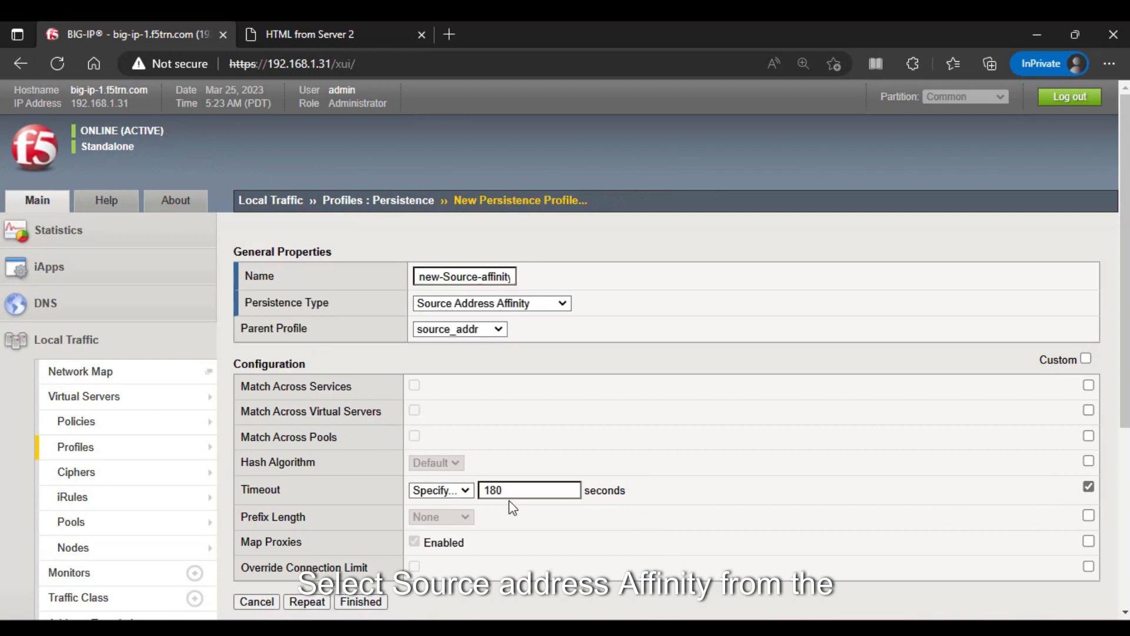
Override Prefix Length with a custom IPv4 value of 255.255.0.0.
click(1088, 514)
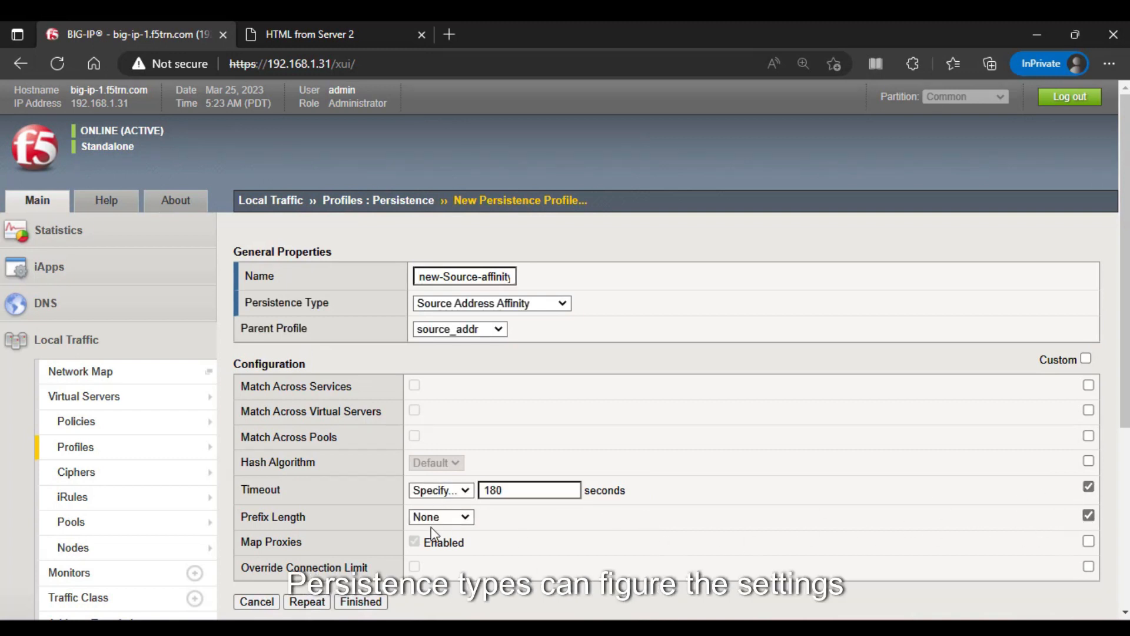
click(440, 517)
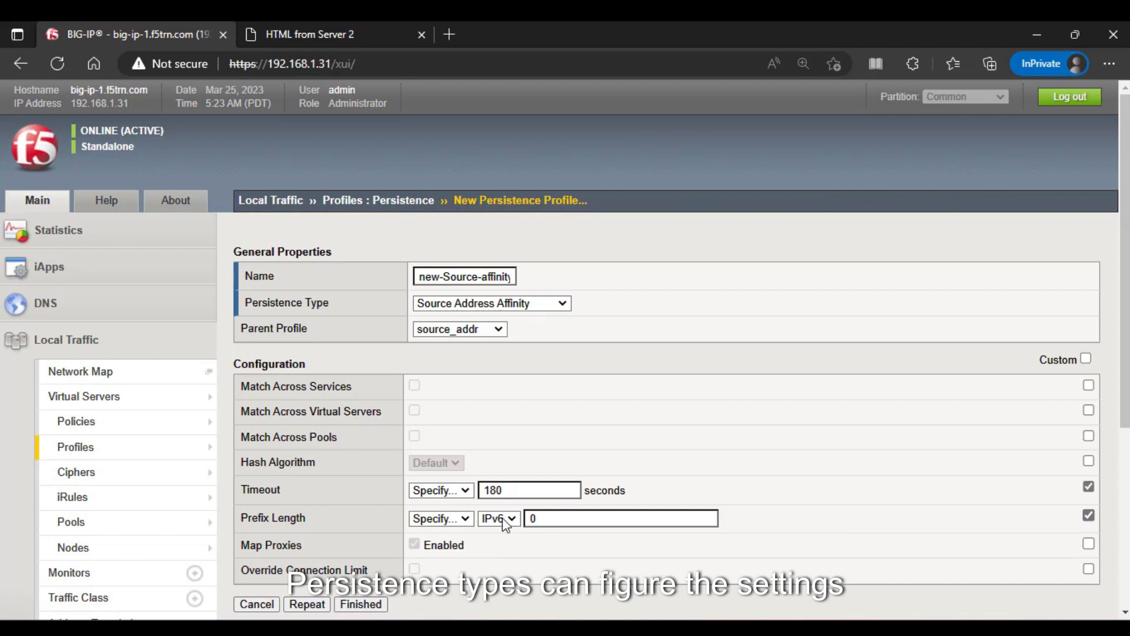
click(499, 518)
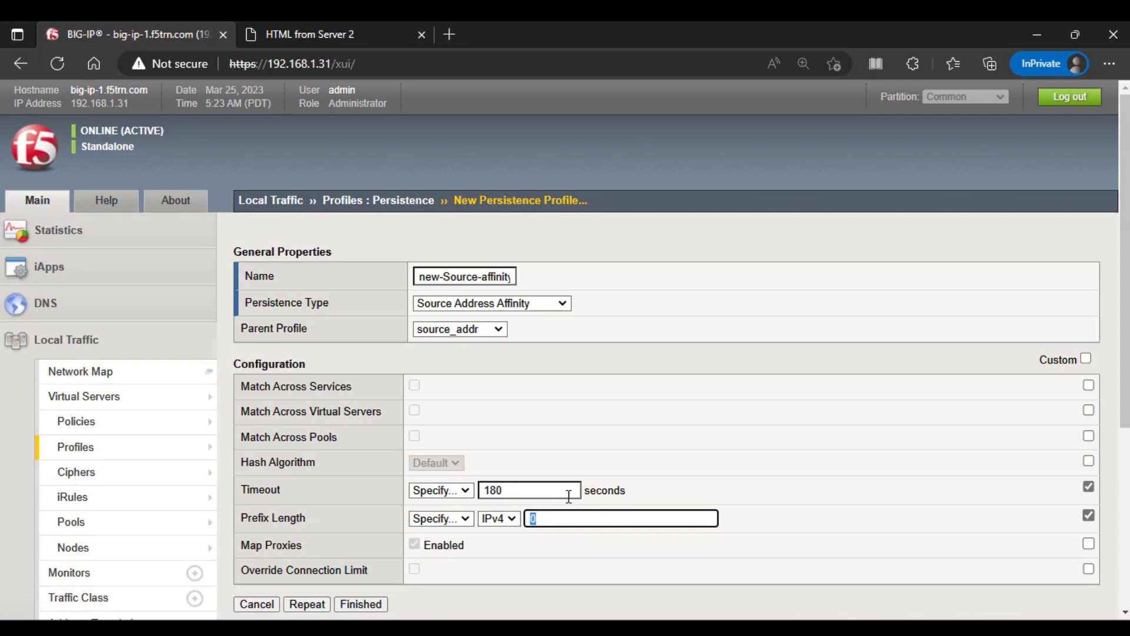
text(255.255.0.0)
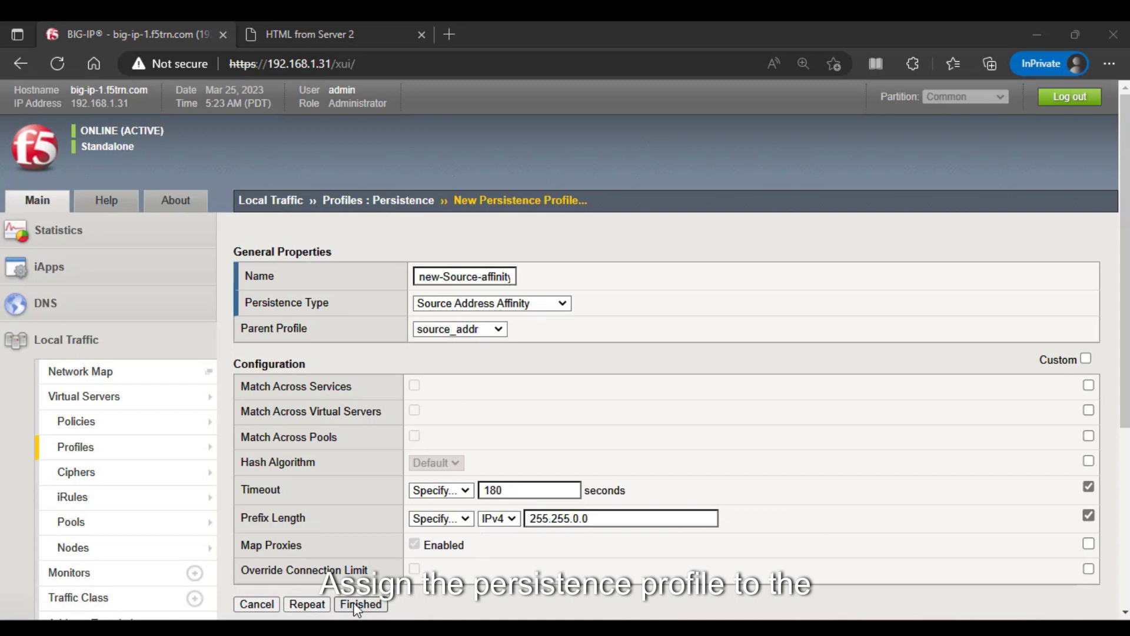
After the invalid prefix length error, change the IPv4 prefix length to 16 and save the profile.
click(360, 604)
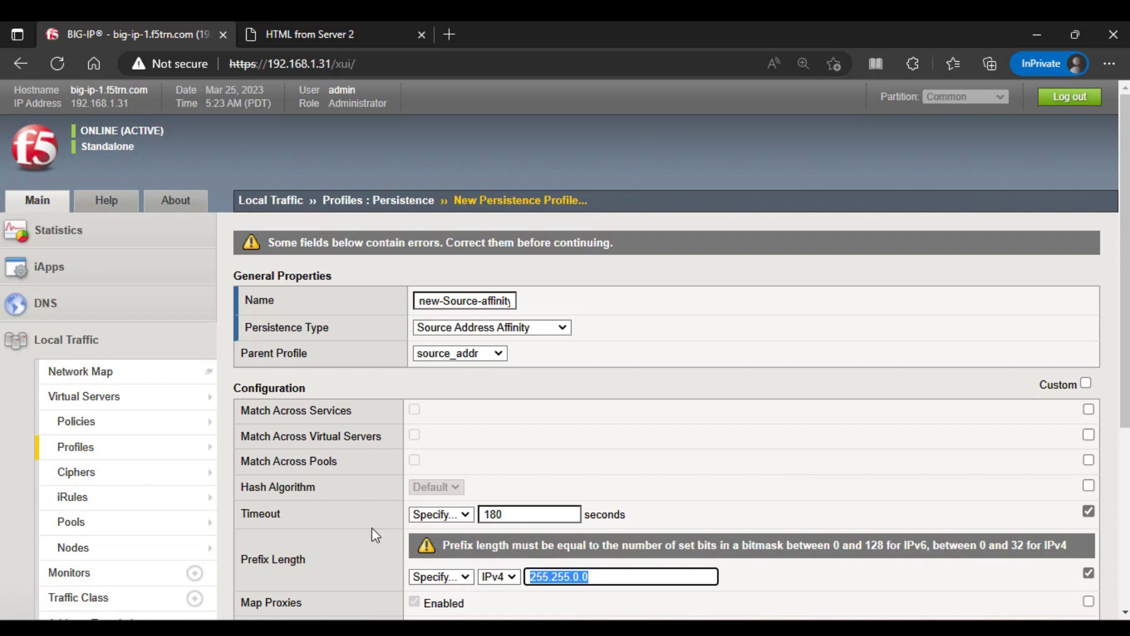
text(16)
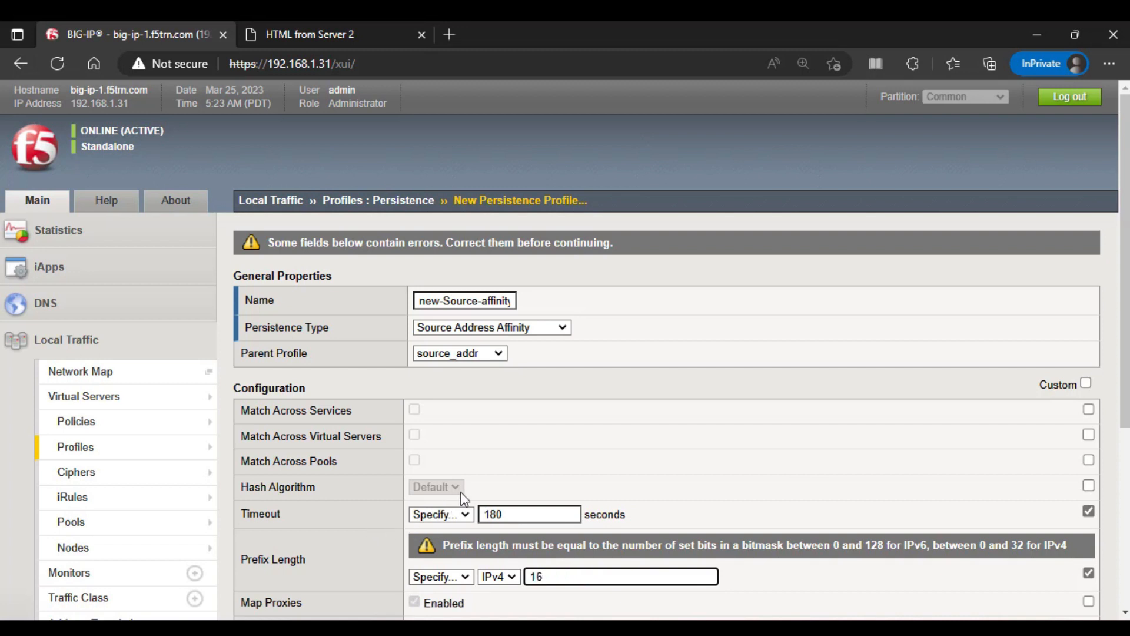
scroll(down, 3)
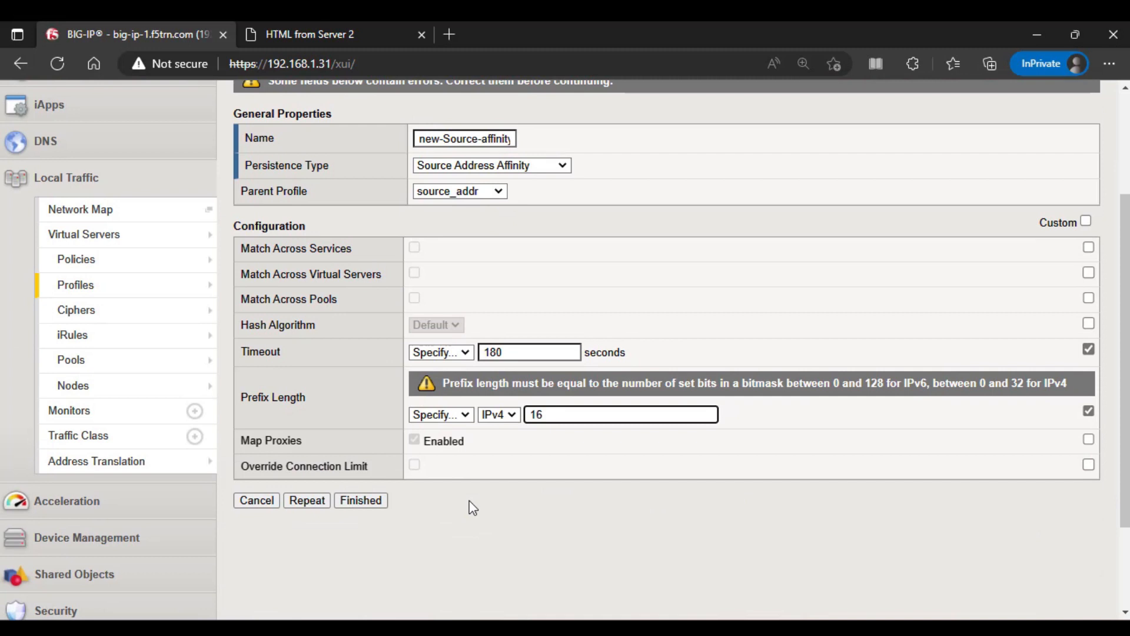
click(360, 500)
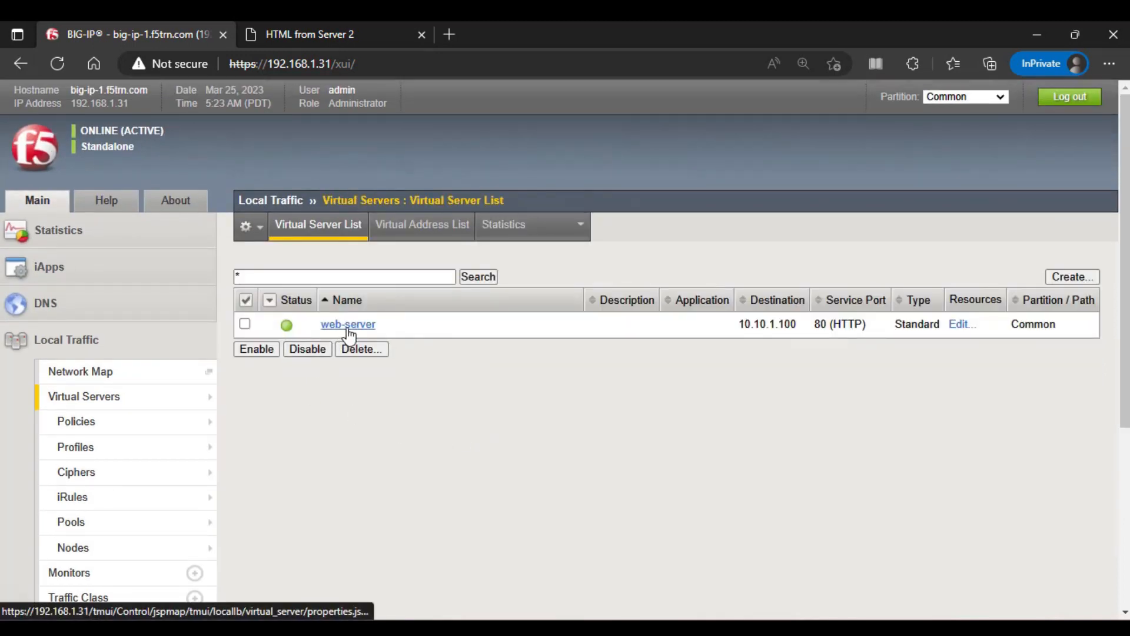
Open the web-server virtual server and view its Resources settings for the default persistence profile.
click(348, 324)
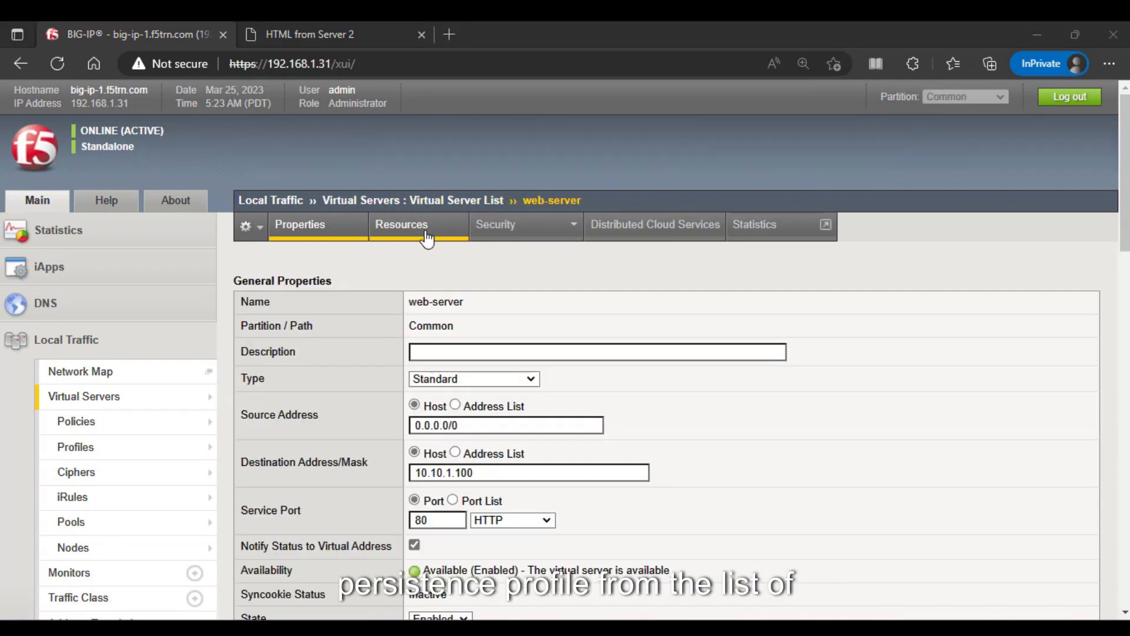
click(402, 224)
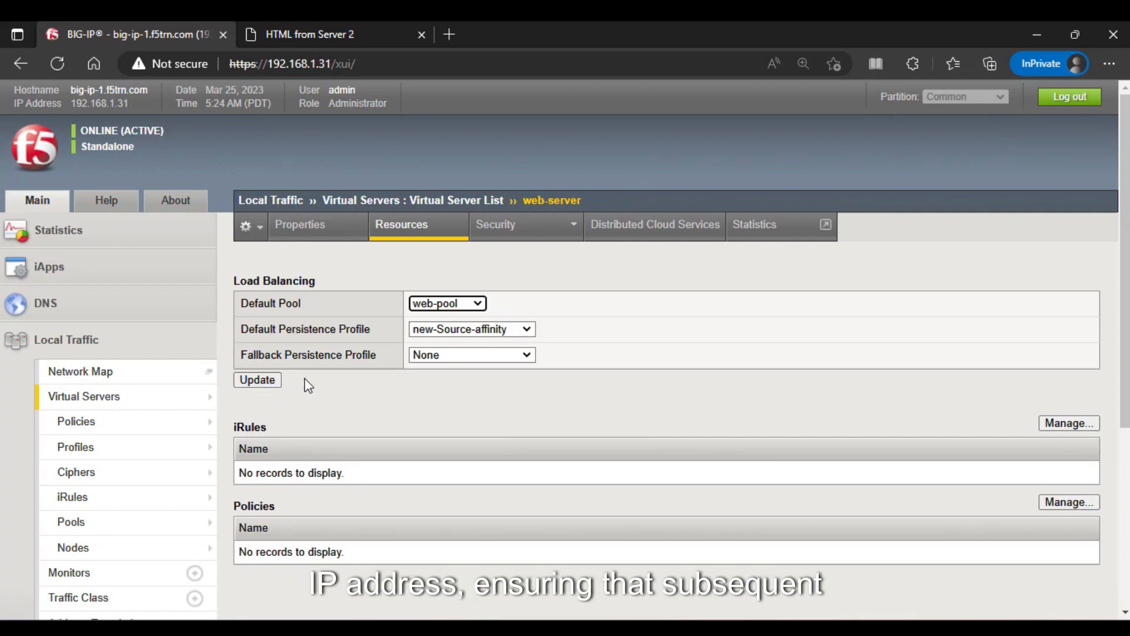
mouse_move(302, 421)
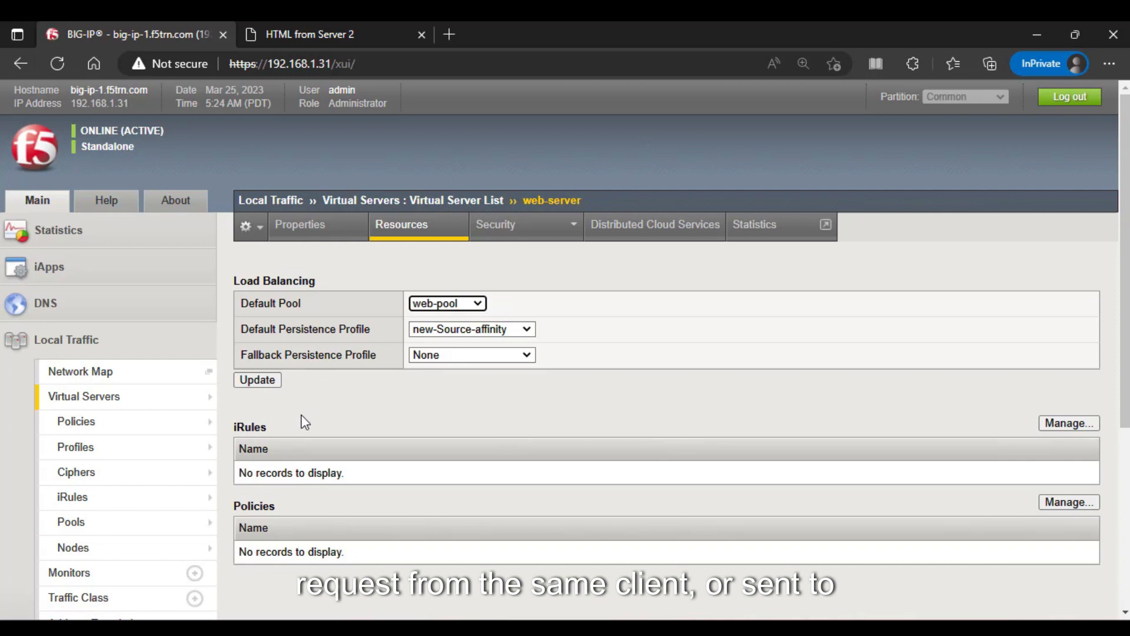